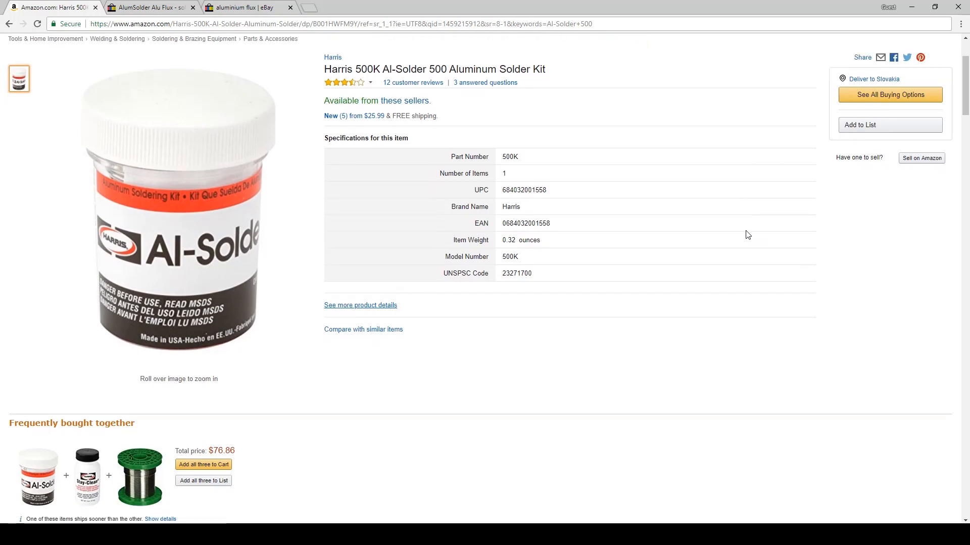
# Bring up the AlumSolder Alu Flux, zinc soldering fluid, then LV-1000 active flux listings in turn
pyautogui.click(149, 7)
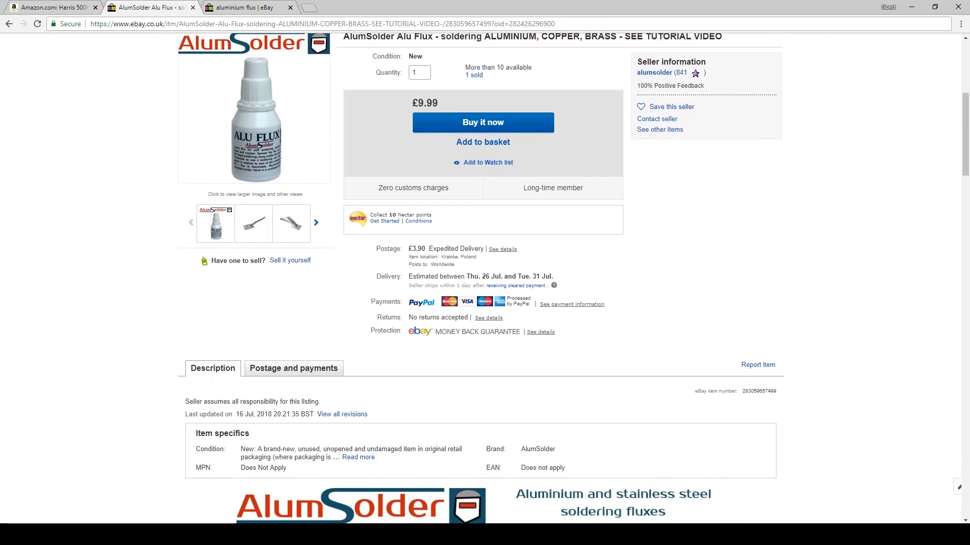
pyautogui.click(246, 7)
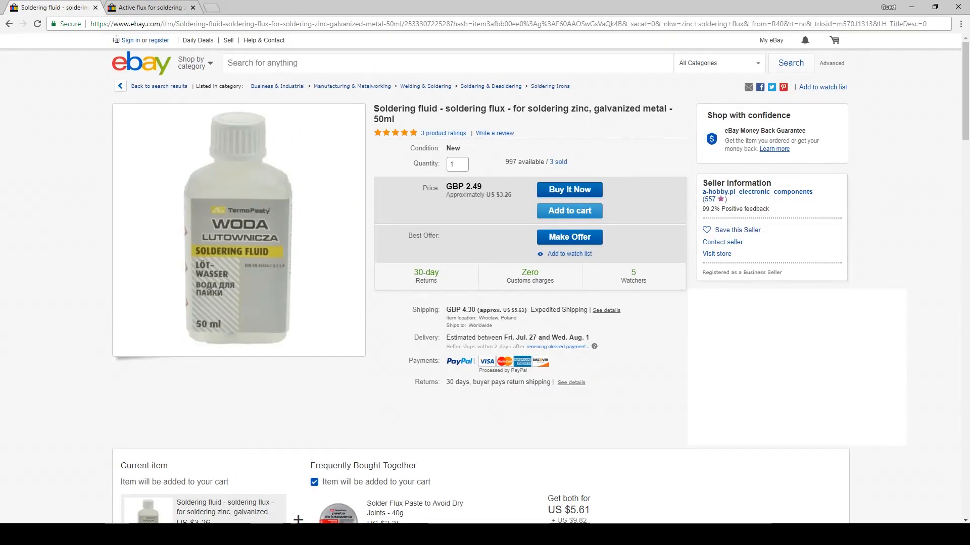
pyautogui.click(148, 7)
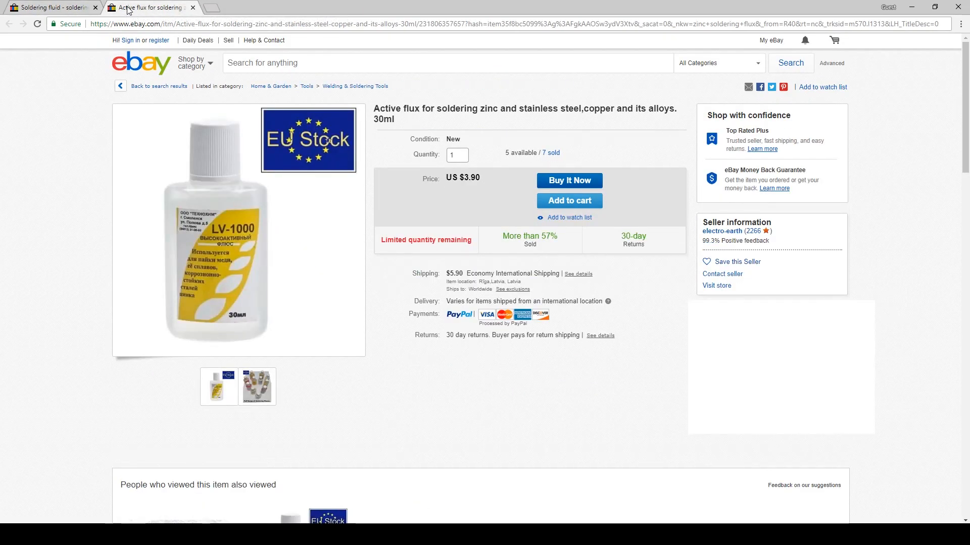